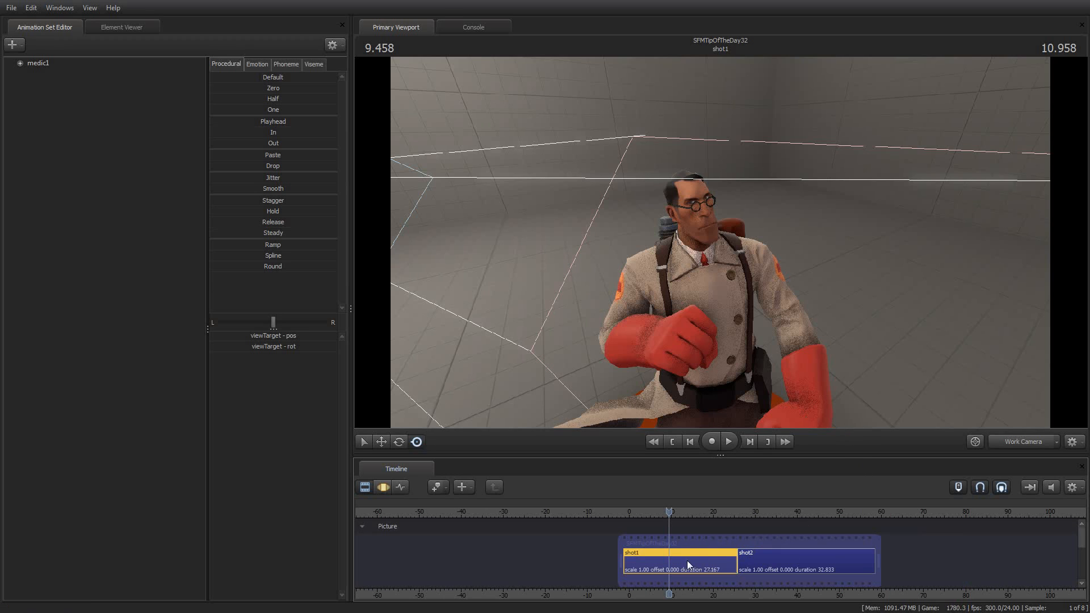
- Open the context menu for the shot1 clip in the Timeline
{"action": "right_click", "coordinate": [685, 563]}
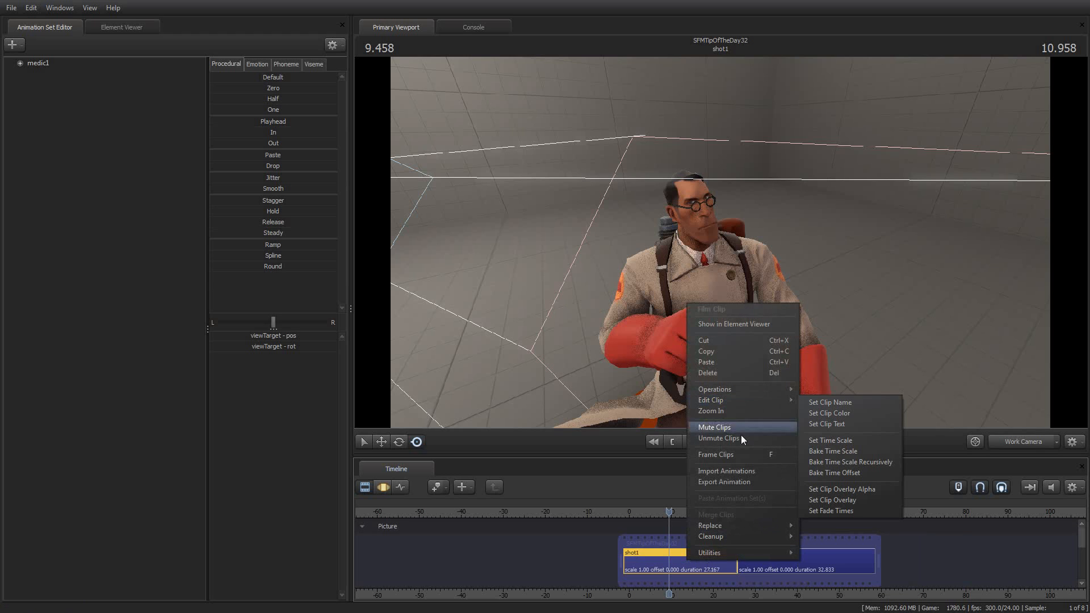
{"action": "mouse_move", "coordinate": [710, 536]}
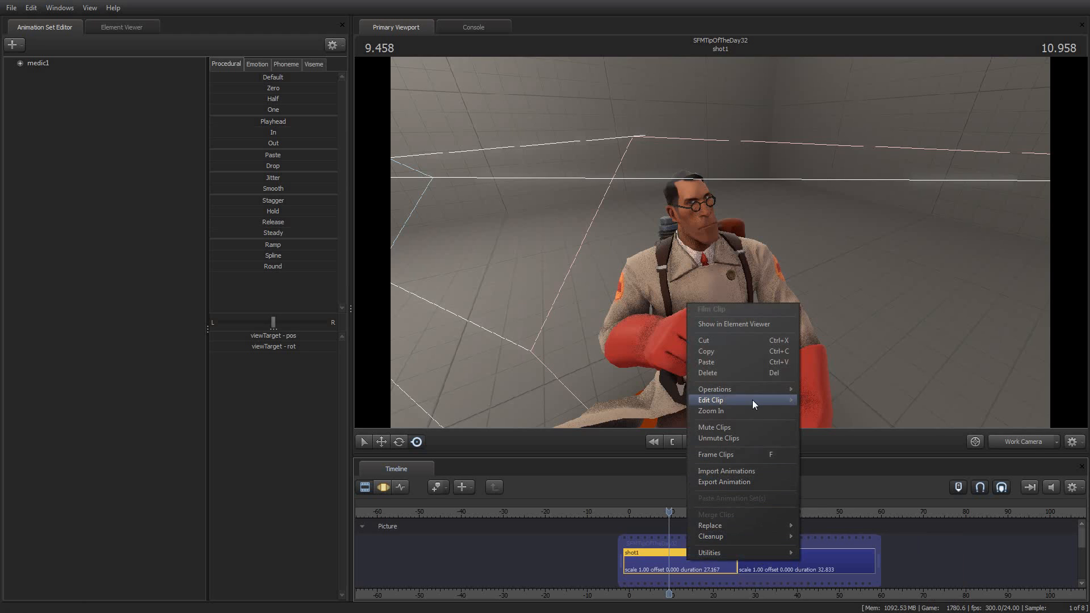
{"action": "mouse_move", "coordinate": [710, 399]}
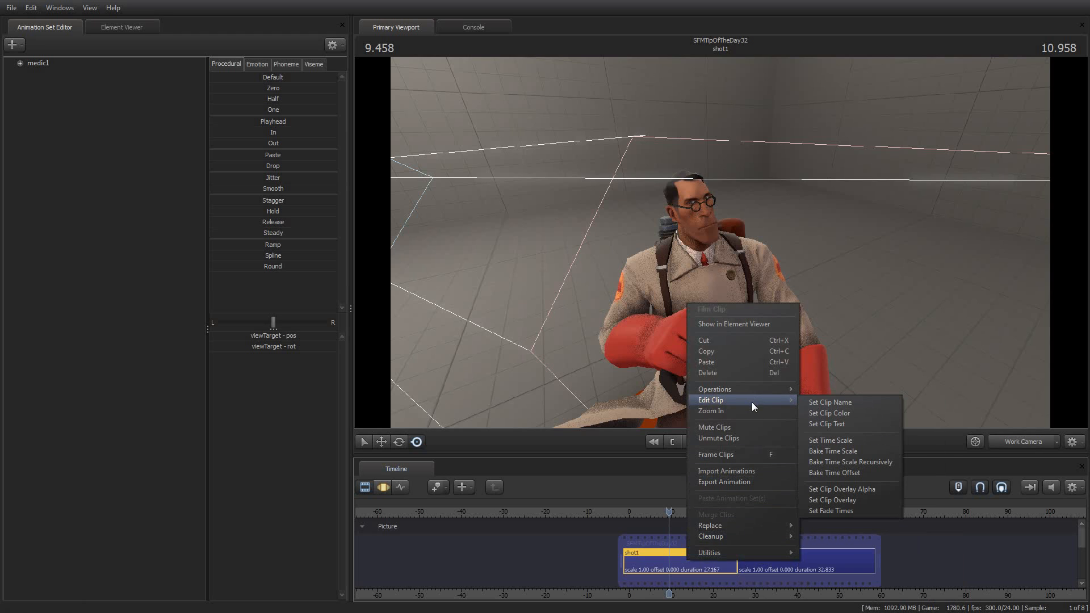
{"action": "mouse_move", "coordinate": [829, 403]}
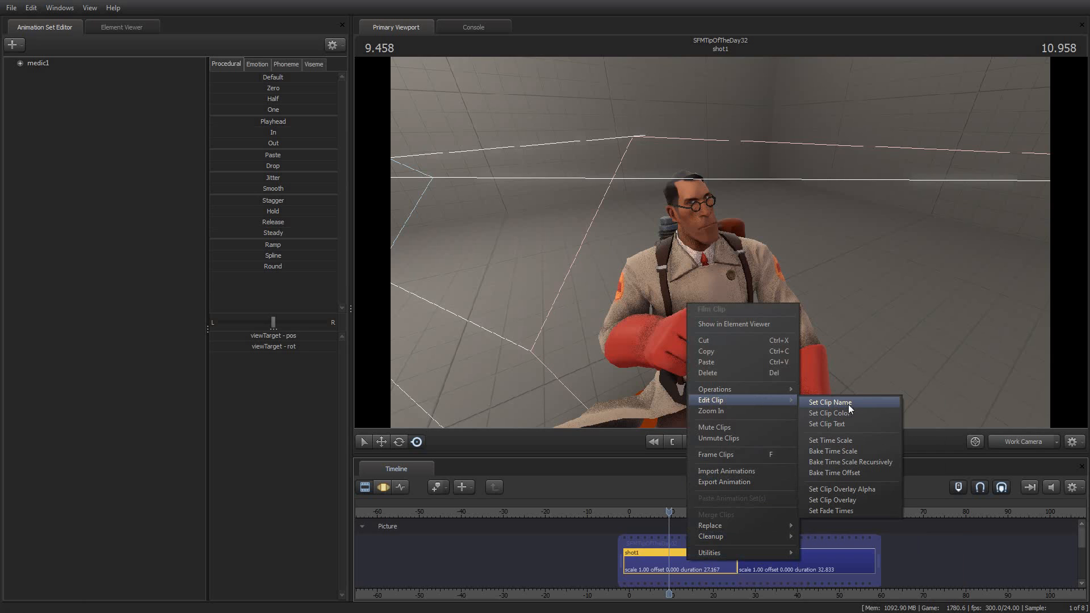
{"action": "mouse_move", "coordinate": [855, 409]}
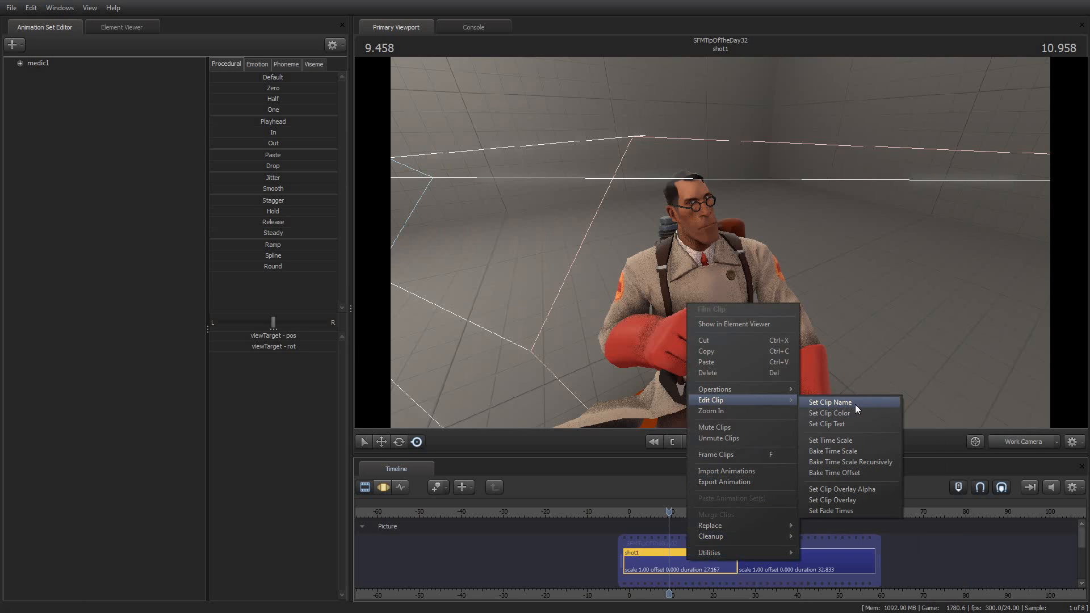
- Rename the shot1 clip to 'My first shot' and set its clip color to red
{"action": "left_click", "coordinate": [829, 402]}
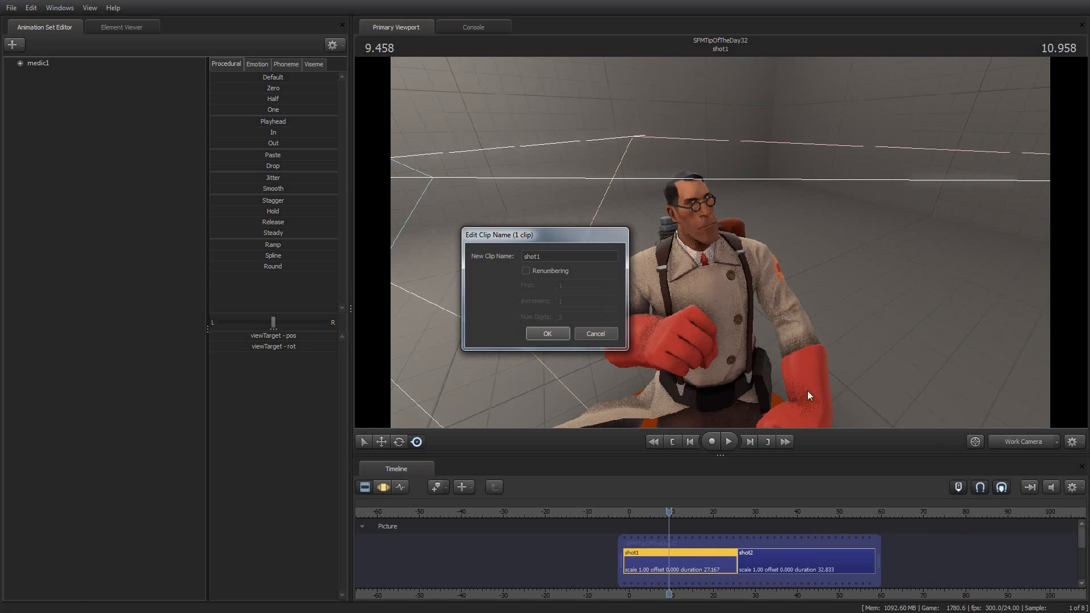
{"action": "left_click", "coordinate": [569, 256]}
{"action": "type", "text": "My first s"}
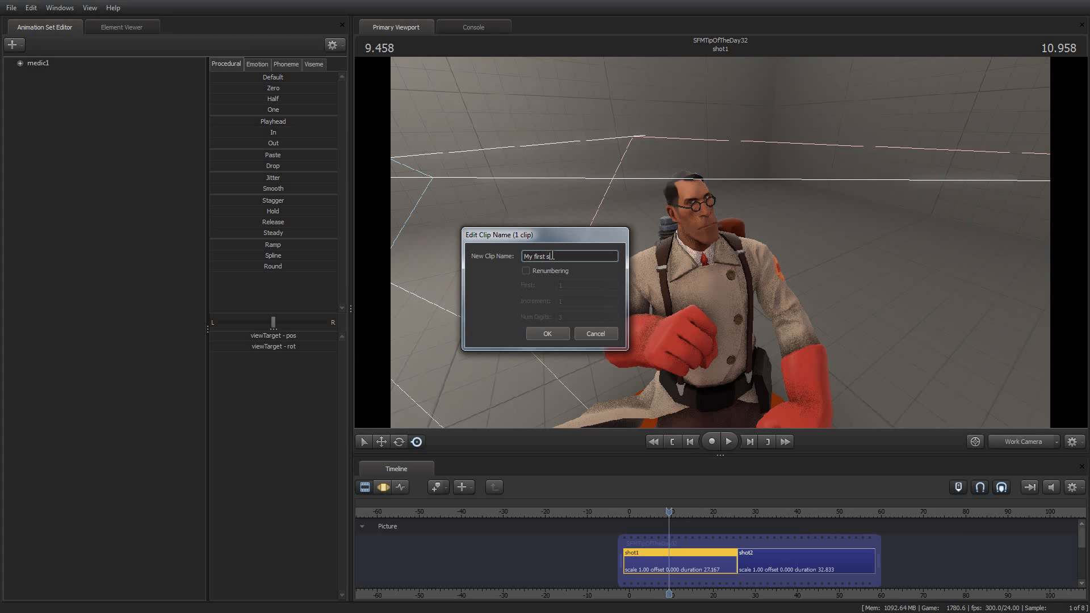
{"action": "left_click", "coordinate": [546, 334]}
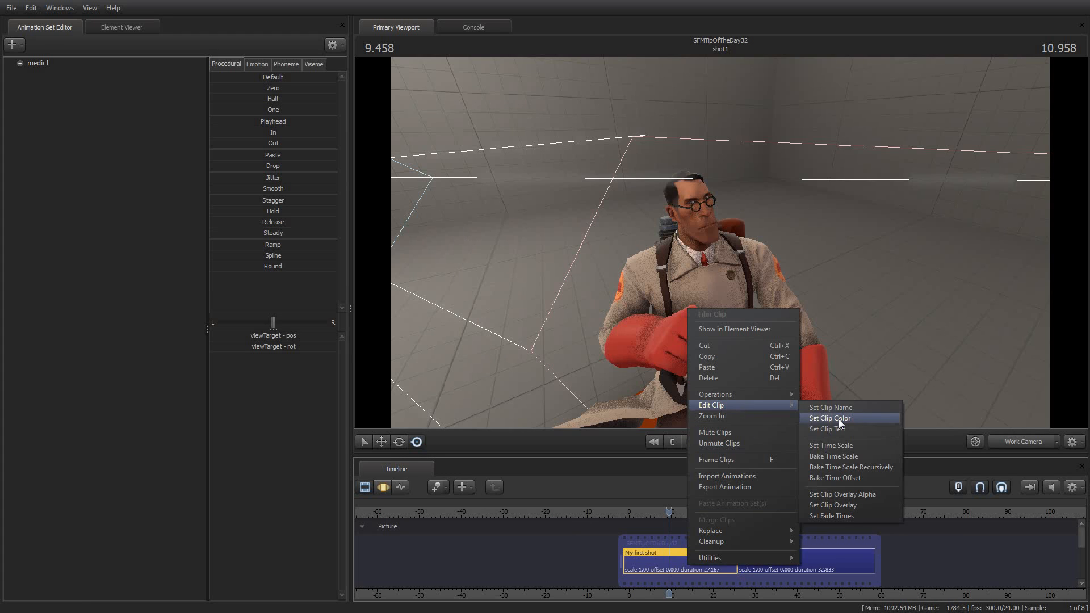
{"action": "left_click", "coordinate": [829, 418]}
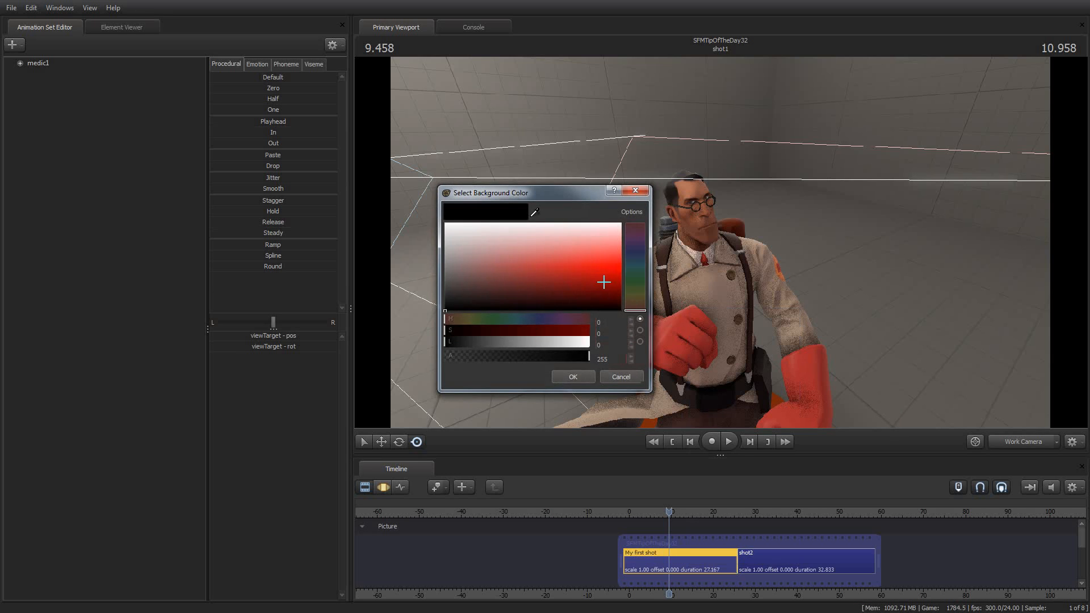
{"action": "left_click", "coordinate": [572, 376]}
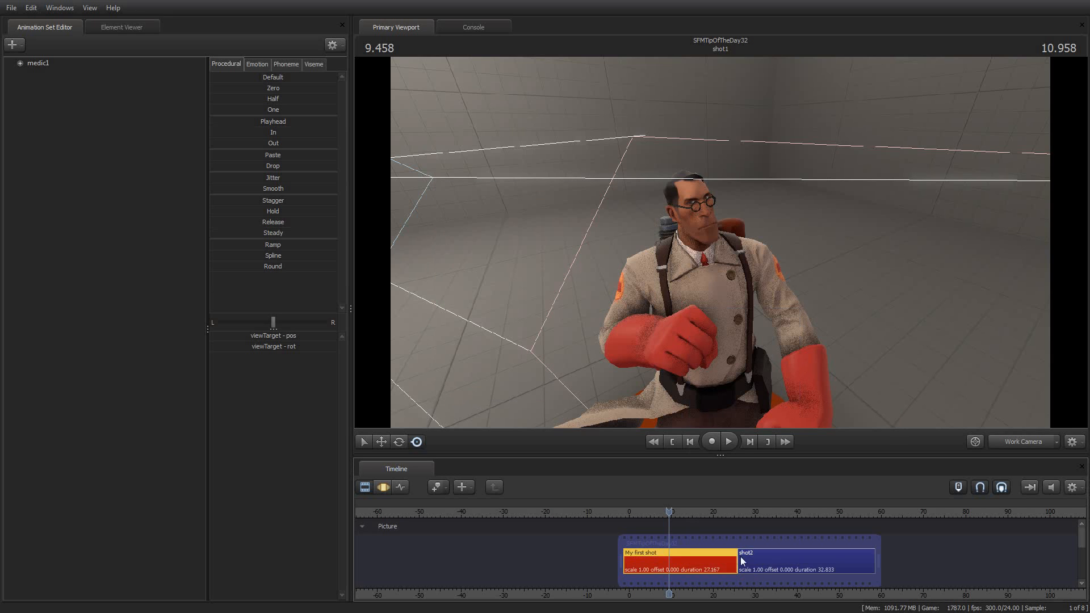
- Set the clip text of 'My first shot' to 'Hi there.', then select shot2
{"action": "right_click", "coordinate": [742, 561]}
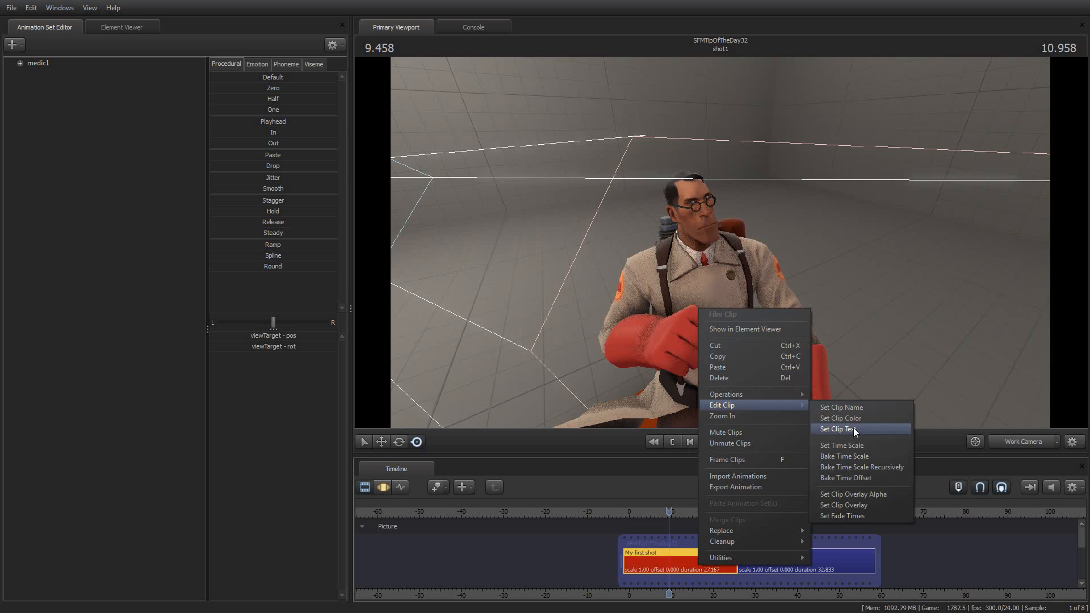
{"action": "left_click", "coordinate": [840, 429]}
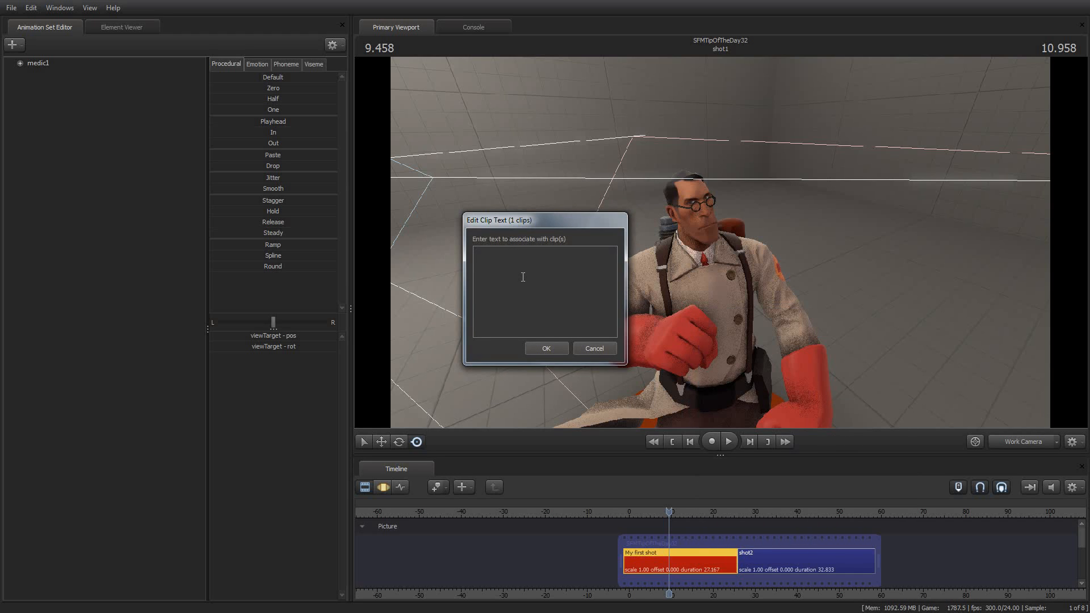
{"action": "type", "text": "Hi there."}
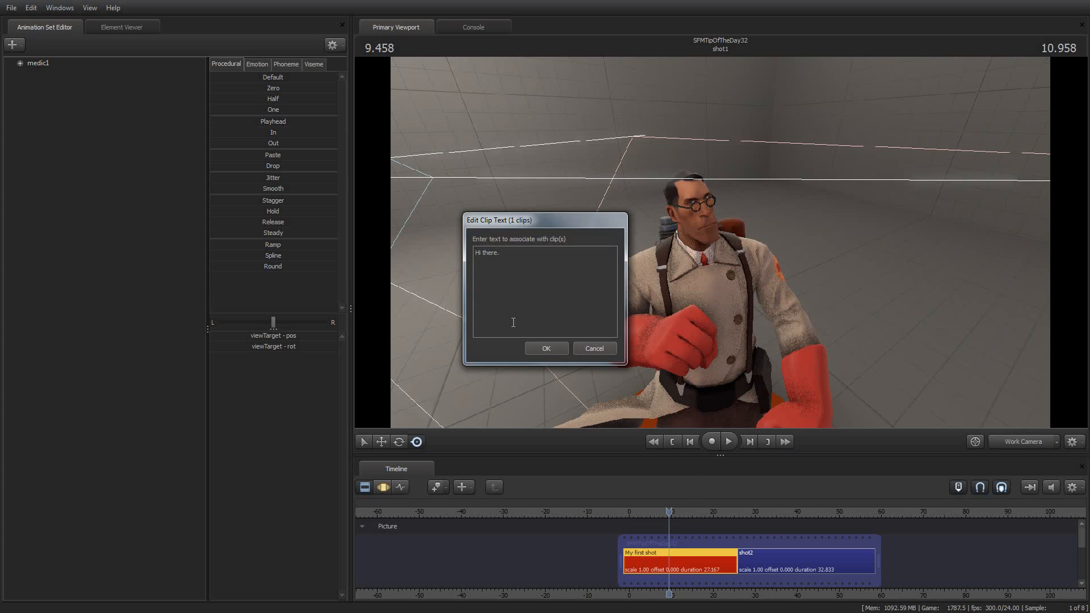
{"action": "left_click", "coordinate": [546, 348]}
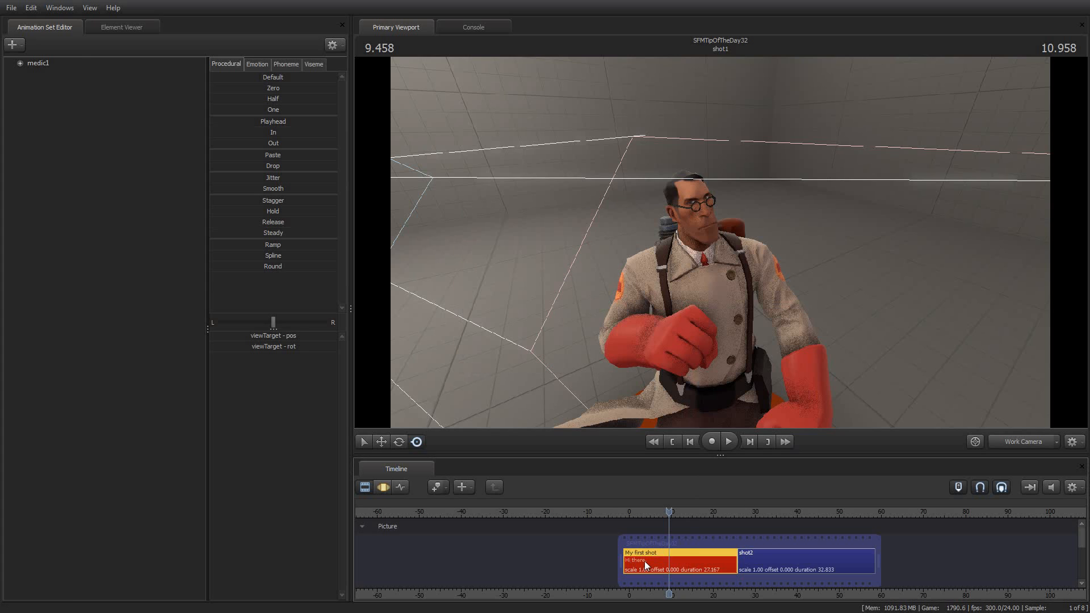
{"action": "mouse_move", "coordinate": [761, 557]}
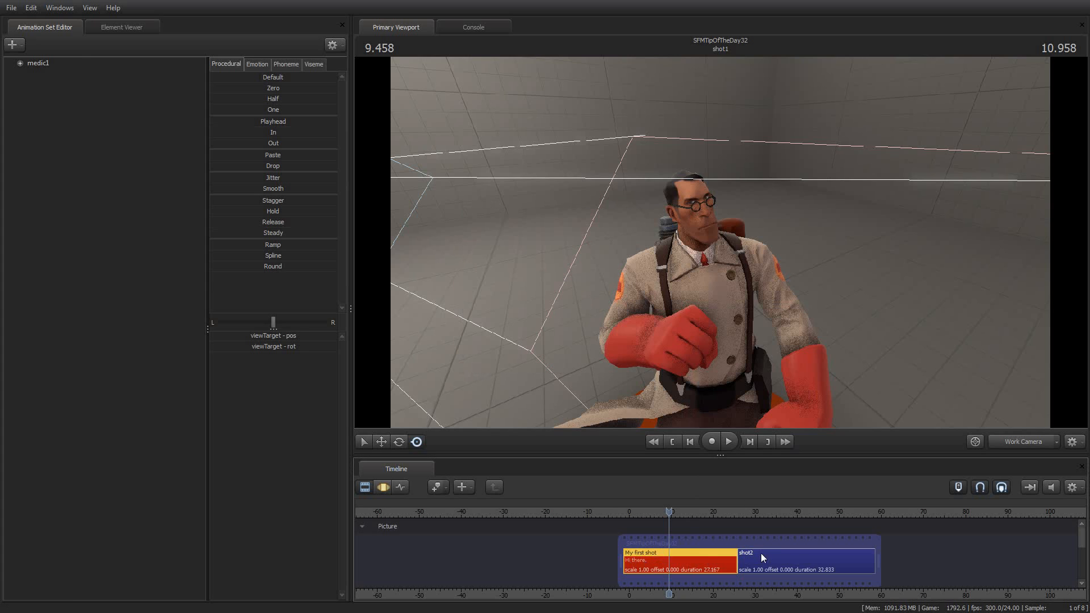
{"action": "left_click", "coordinate": [803, 561]}
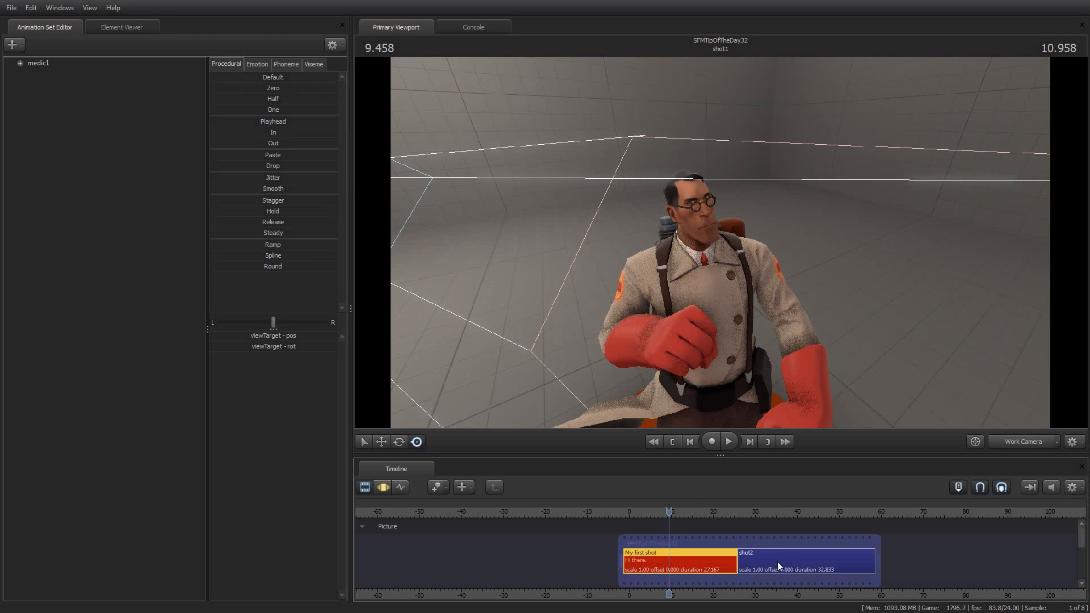
- Set the shot2 clip color to teal
{"action": "right_click", "coordinate": [778, 564]}
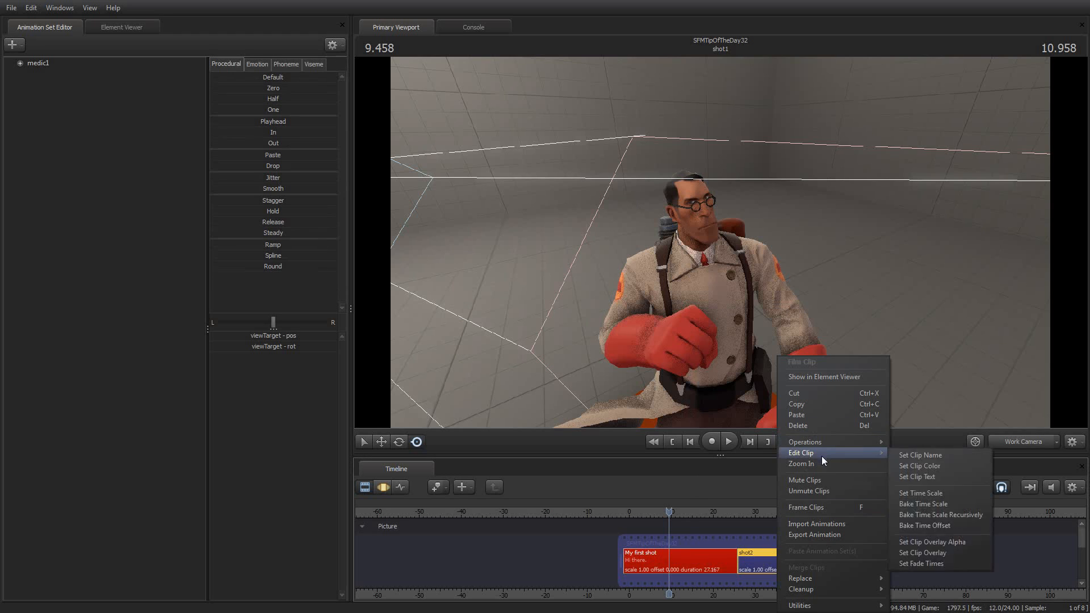
{"action": "left_click", "coordinate": [919, 465]}
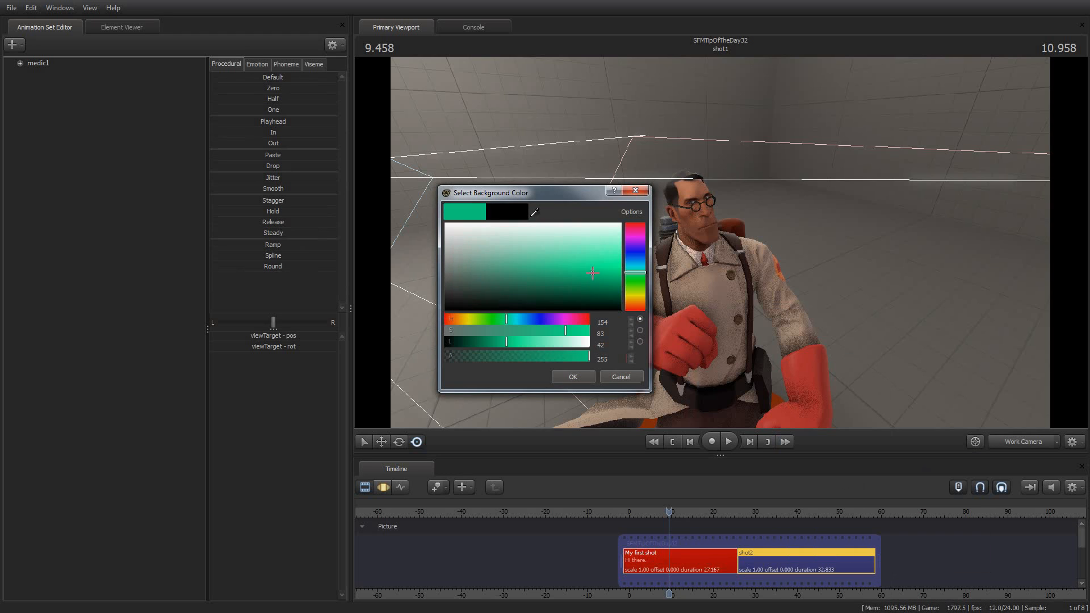
{"action": "left_click", "coordinate": [571, 376]}
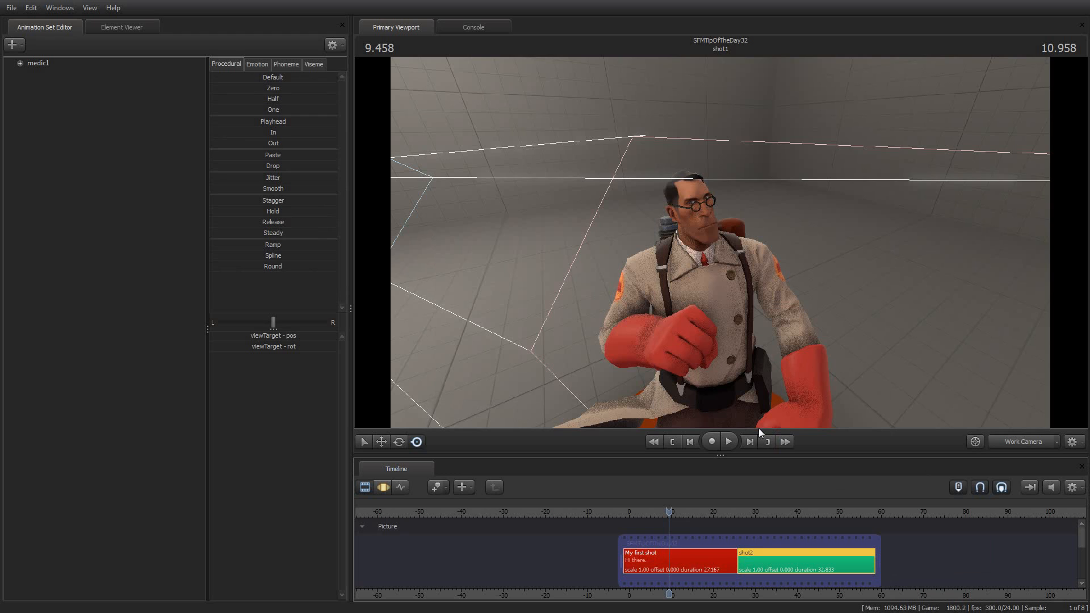
{"action": "mouse_move", "coordinate": [731, 564]}
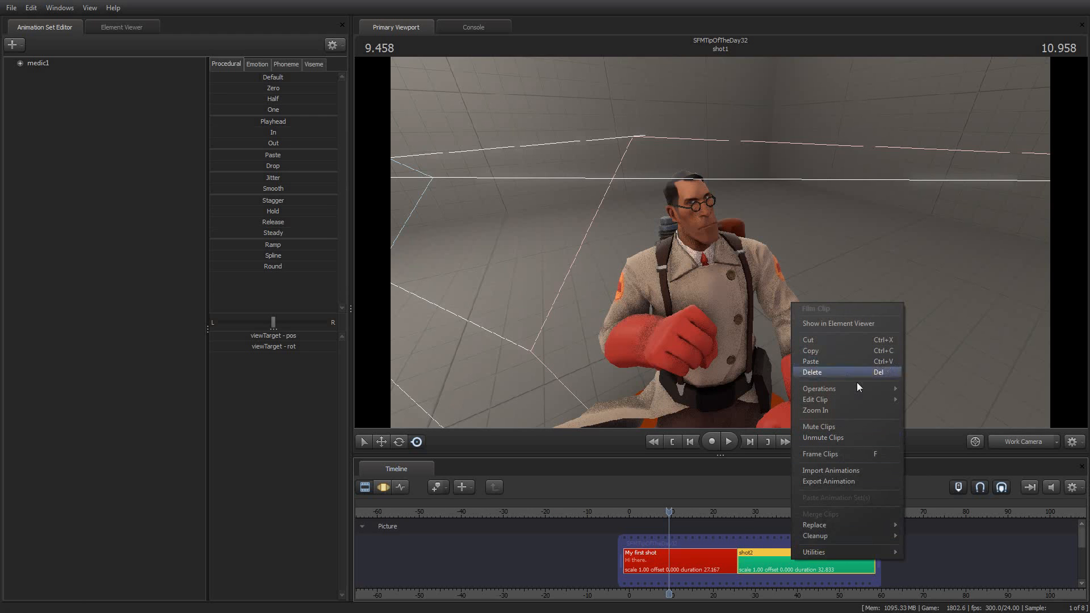
{"action": "mouse_move", "coordinate": [824, 400]}
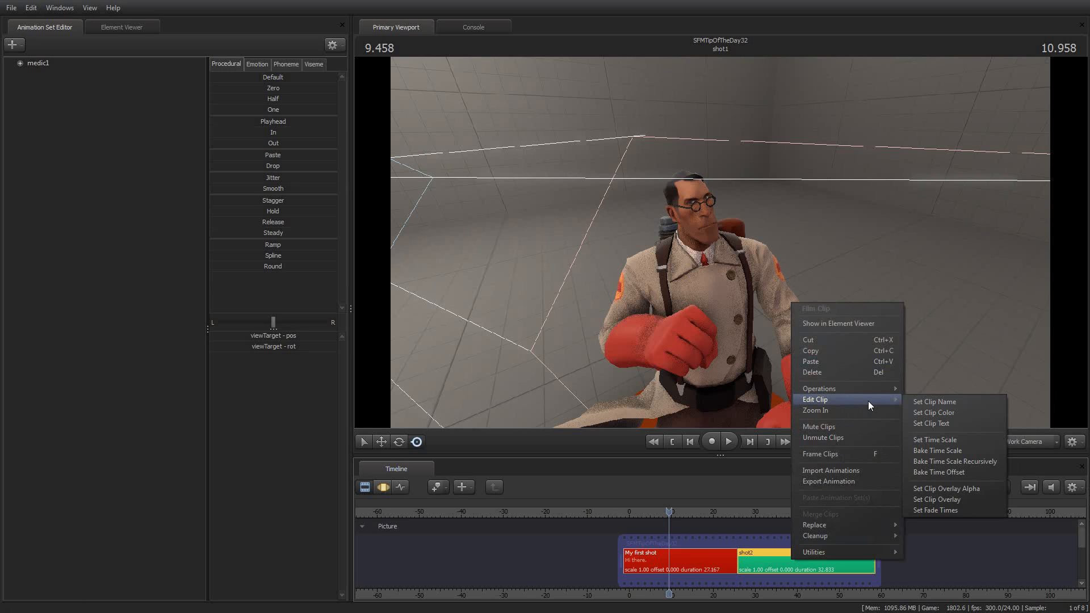
{"action": "mouse_move", "coordinate": [631, 354]}
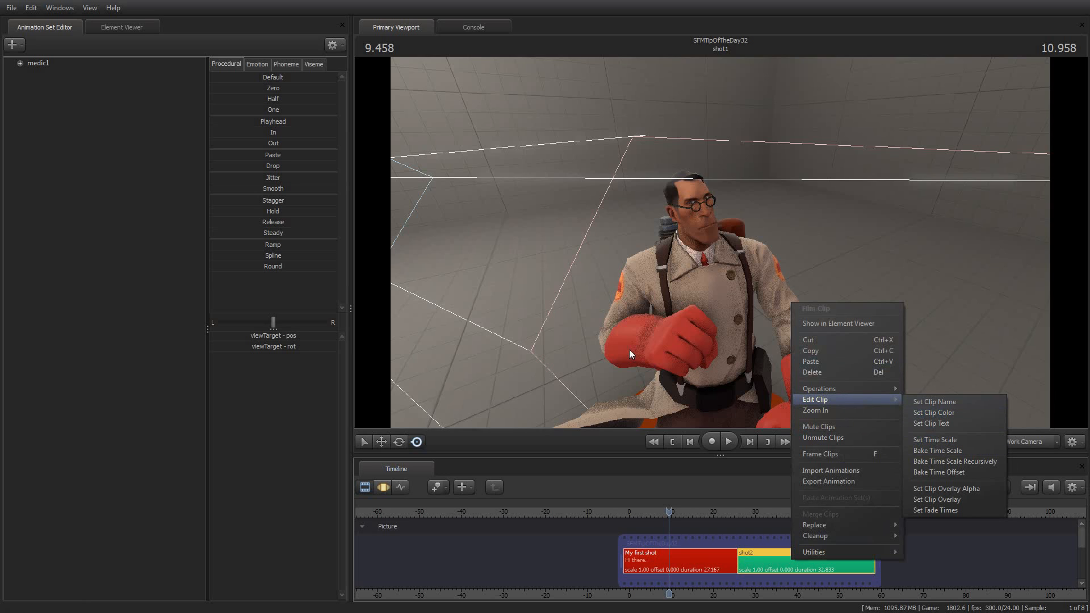